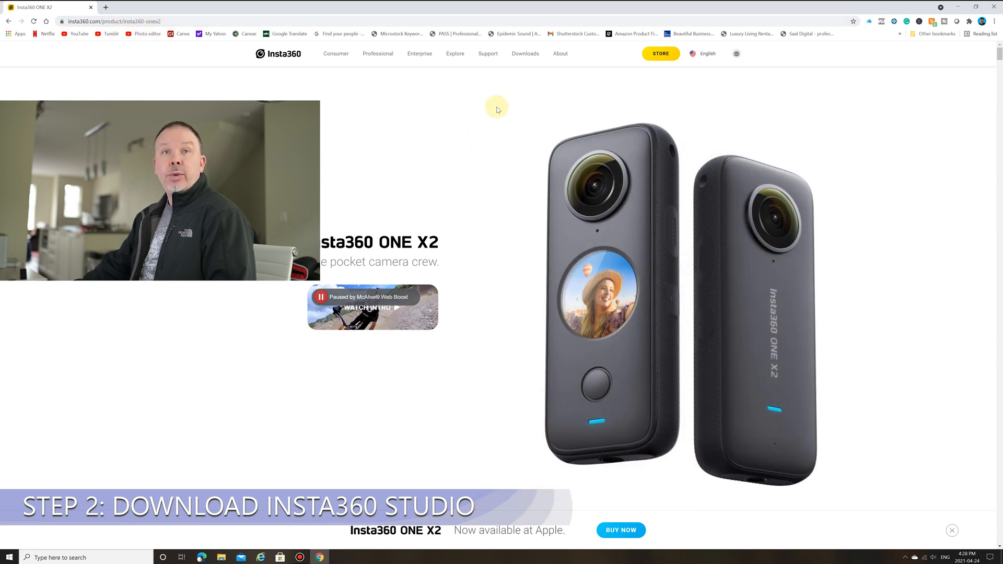
Browse the Insta360 ONE X2 downloads for Insta360 Studio 2021 and the GoPro FX Reframe plugin
{"action": "left_click", "coordinate": [524, 53]}
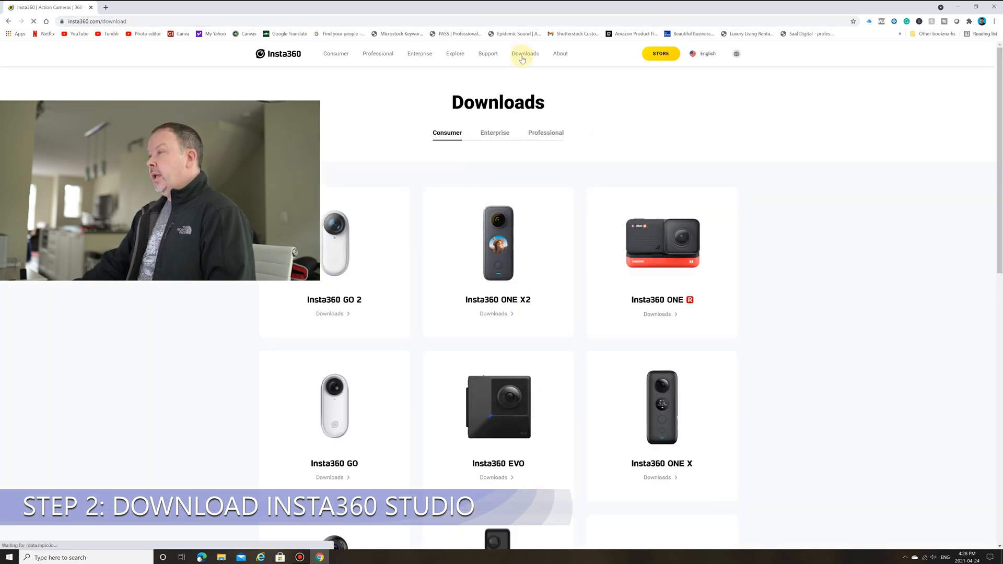
{"action": "mouse_move", "coordinate": [498, 313]}
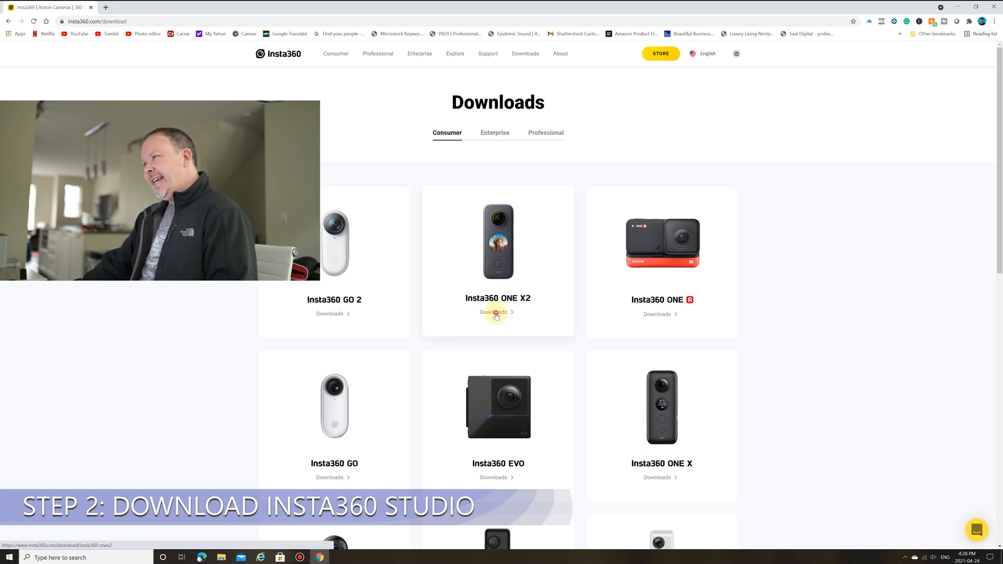
{"action": "left_click", "coordinate": [493, 312]}
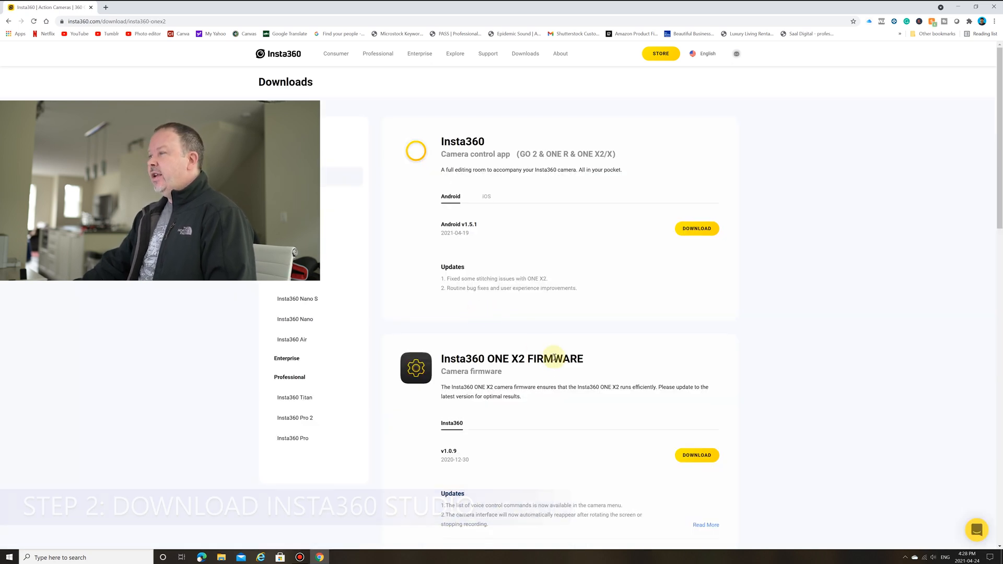
{"action": "scroll", "scroll_direction": "down", "scroll_amount": 3}
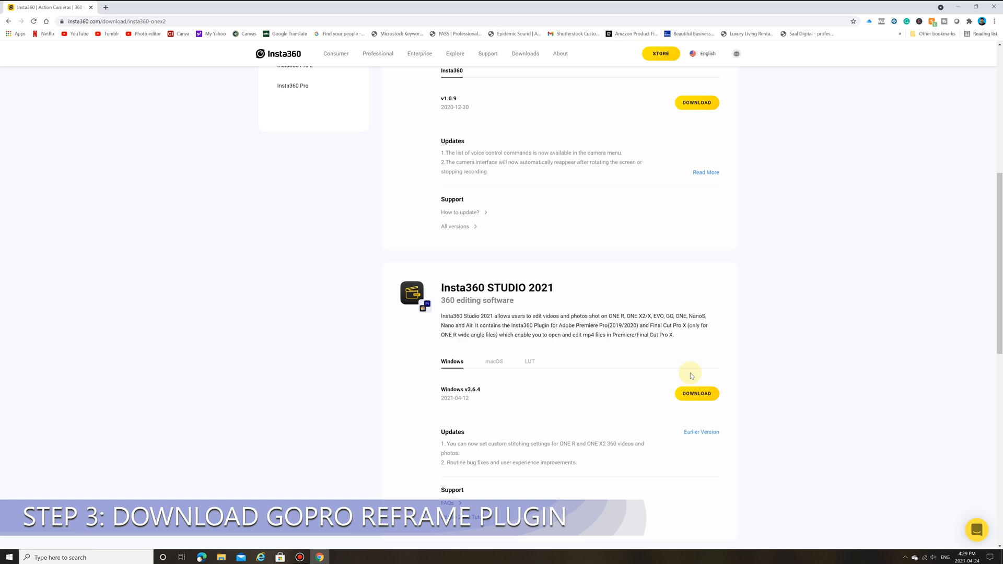
{"action": "scroll", "scroll_direction": "down", "scroll_amount": 3}
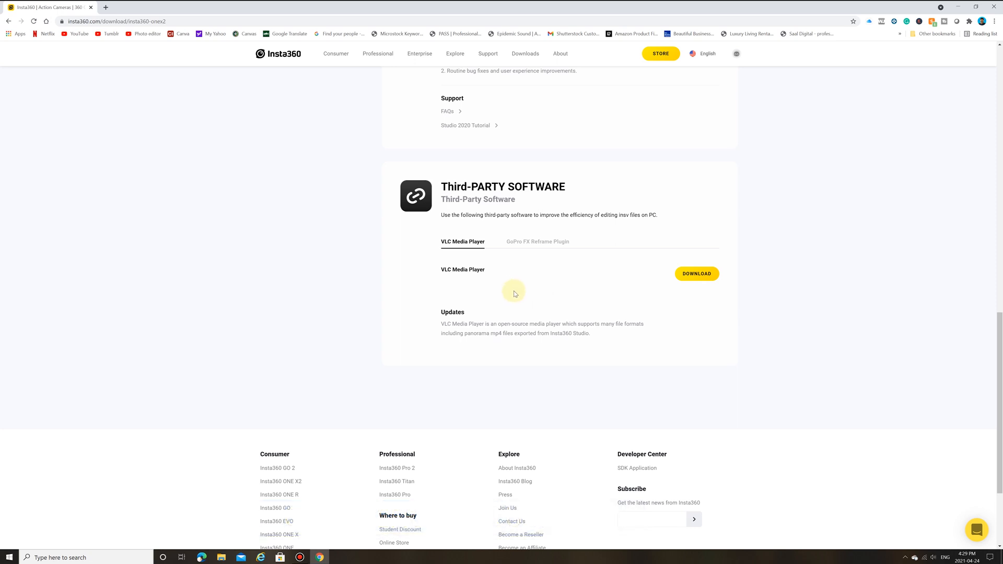
{"action": "left_click", "coordinate": [537, 241]}
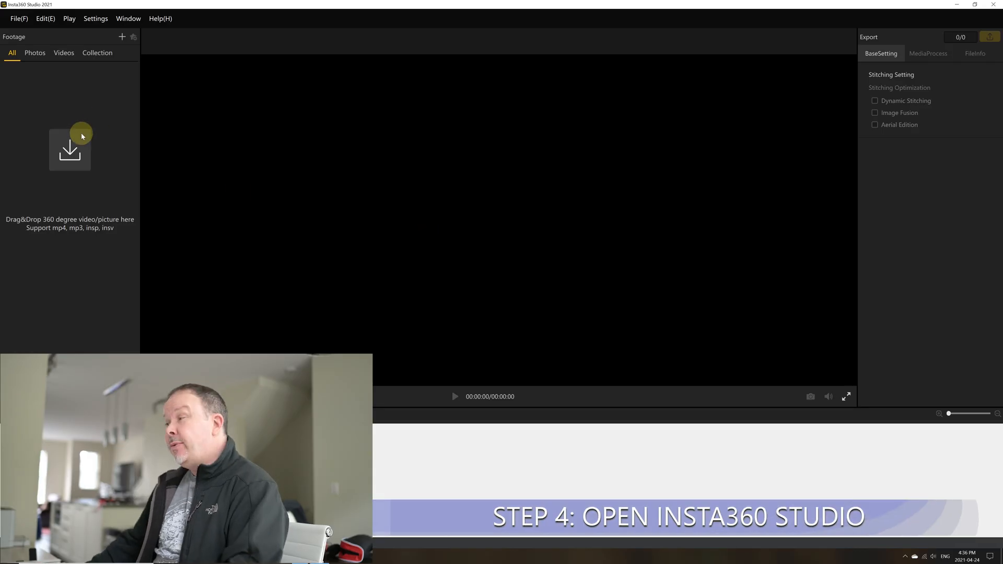
Import the .insv trail clip from Video > Episode 34 Insta 360 First Impressions > Outside On Trail
{"action": "left_click", "coordinate": [69, 148]}
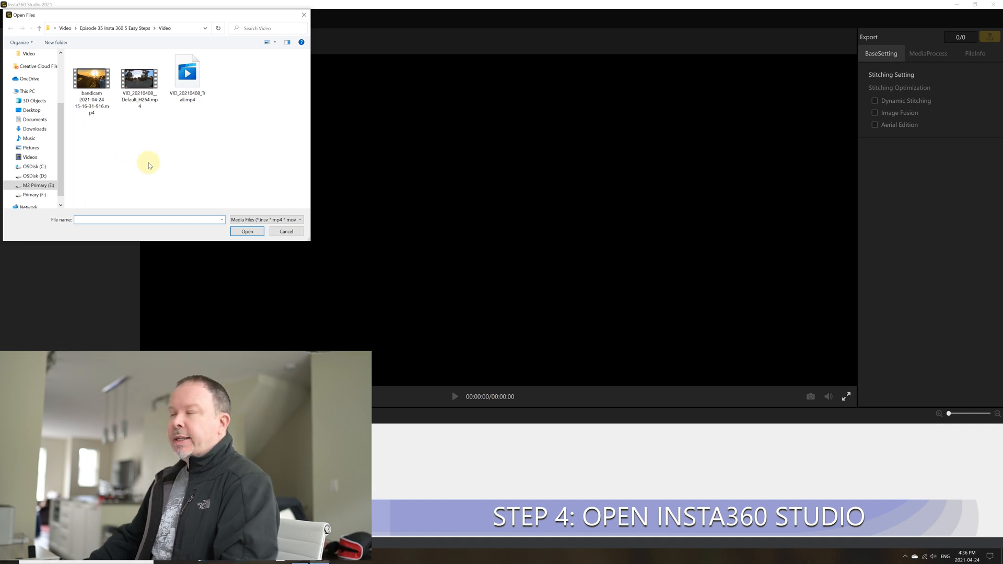
{"action": "mouse_move", "coordinate": [192, 151]}
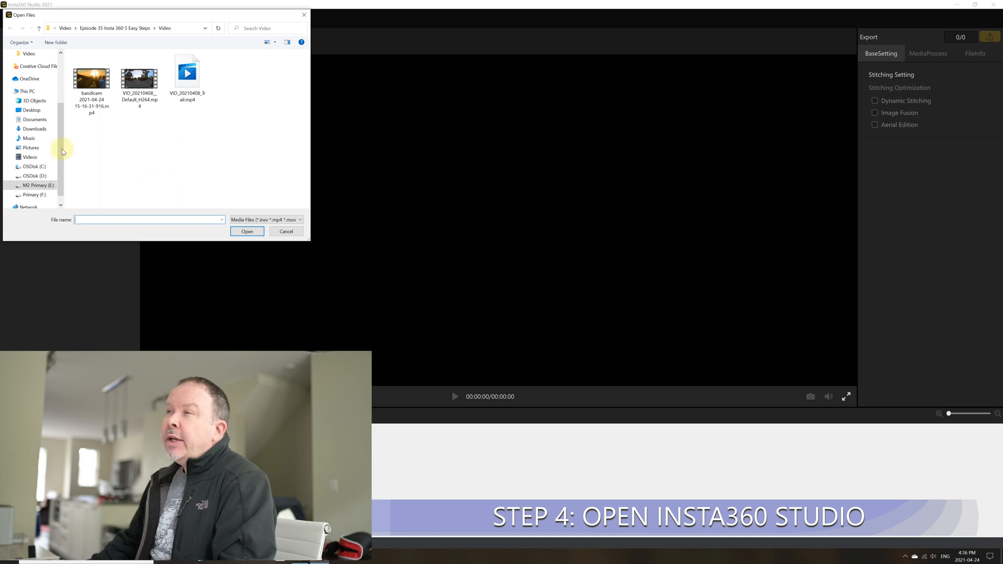
{"action": "left_click", "coordinate": [38, 185]}
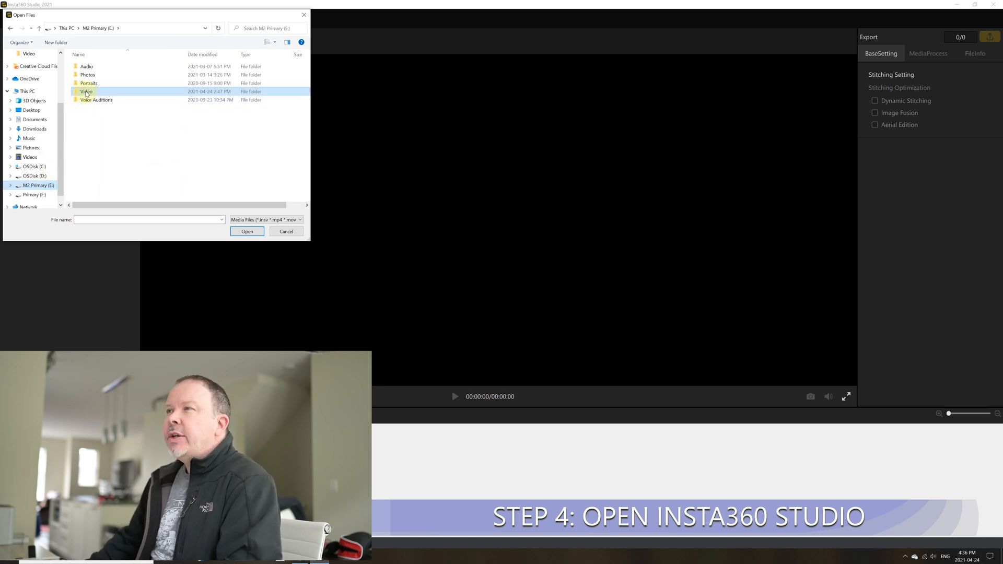
{"action": "double_click", "coordinate": [86, 92]}
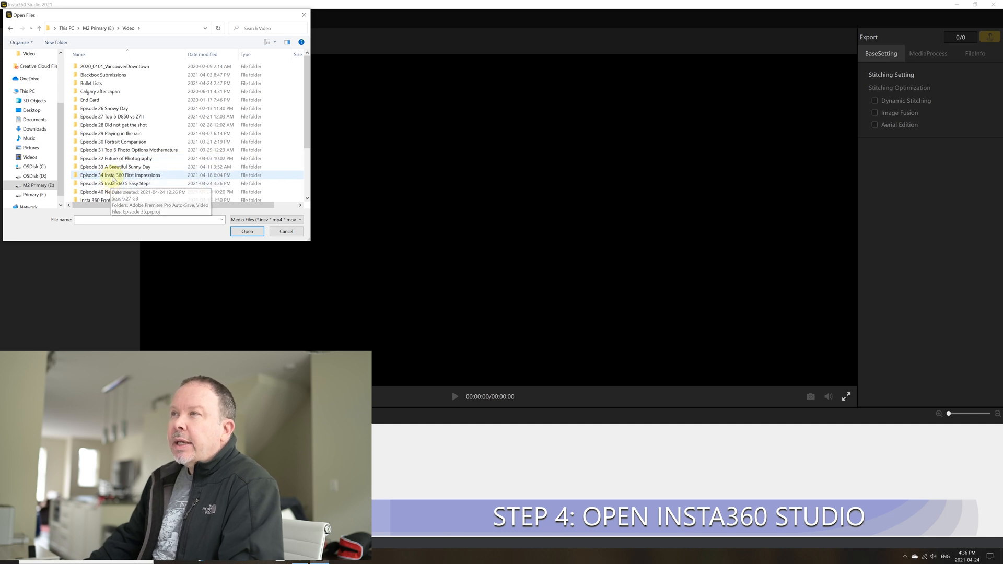
{"action": "double_click", "coordinate": [128, 175]}
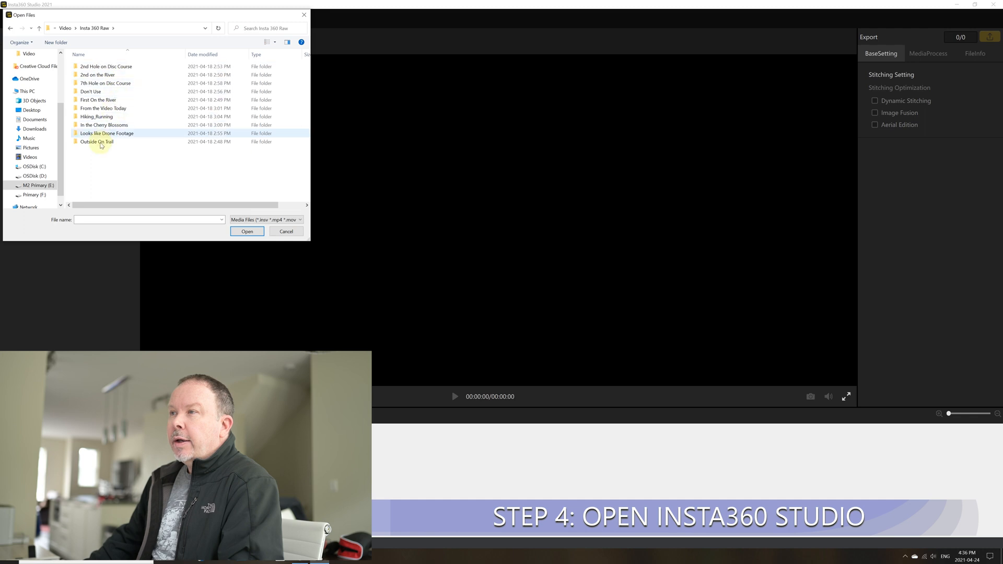
{"action": "double_click", "coordinate": [96, 142]}
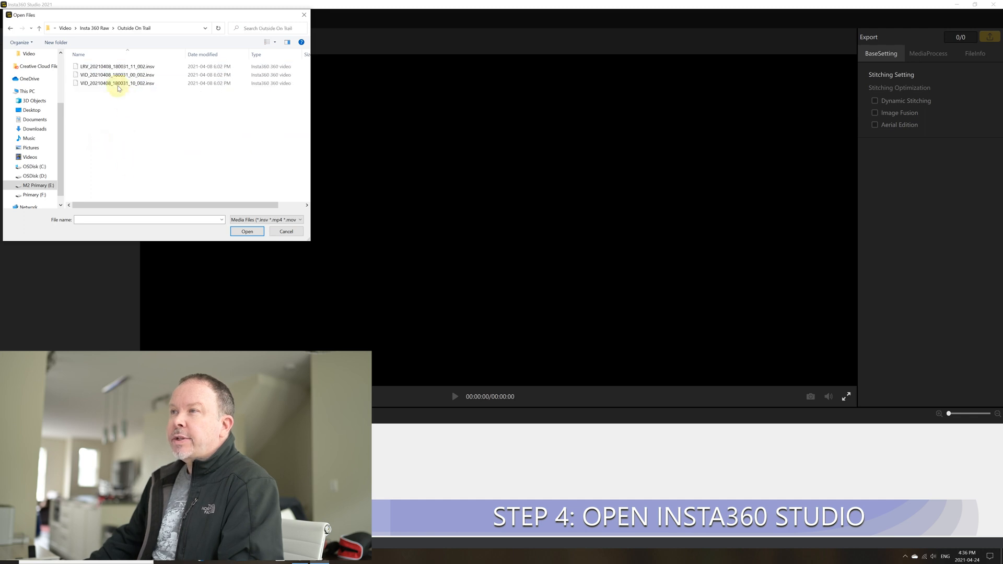
{"action": "left_click", "coordinate": [247, 231]}
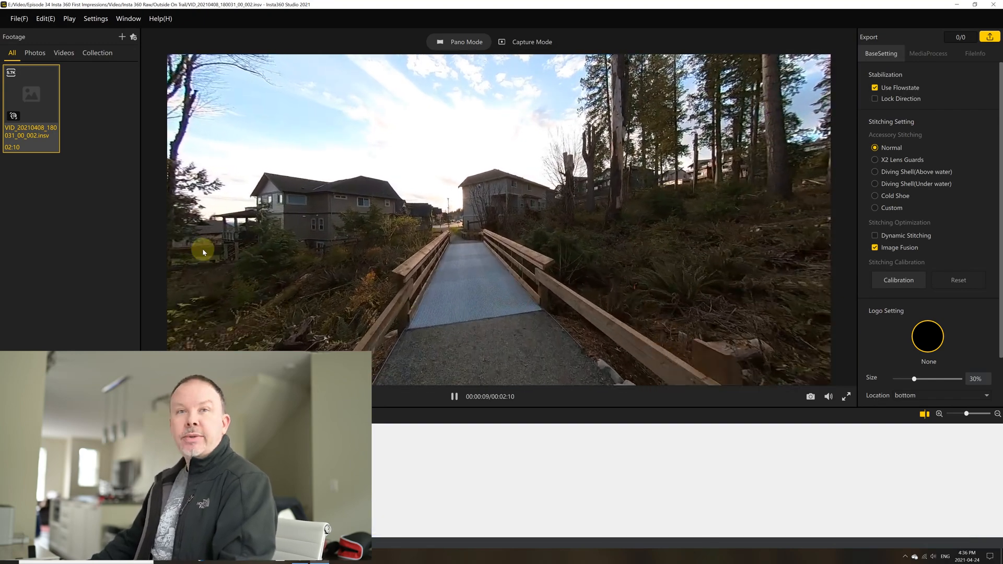
Pause the trail clip and change its export resolution from 5760x2880 to 4320x2160
{"action": "left_click", "coordinate": [454, 395]}
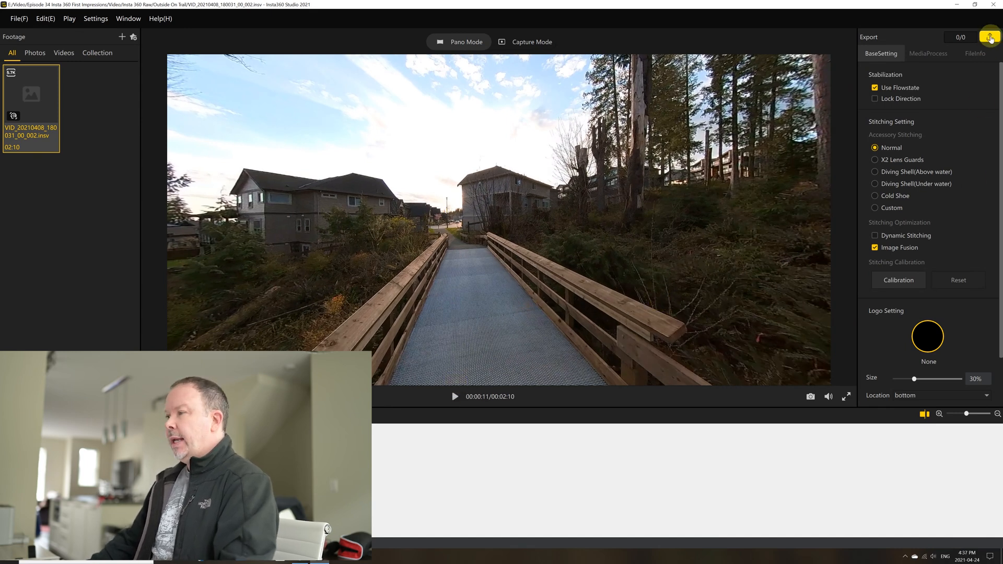
{"action": "mouse_move", "coordinate": [990, 38]}
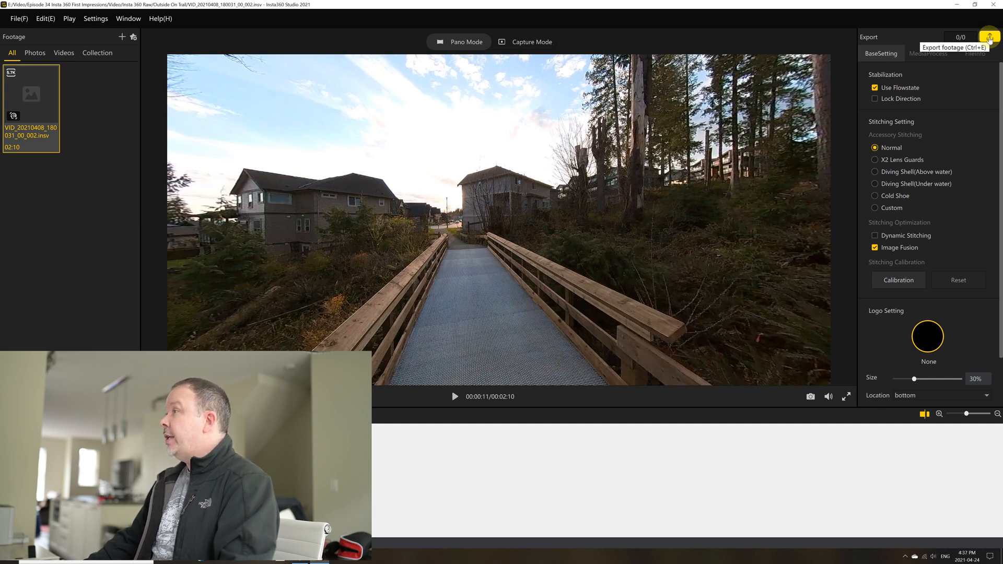
{"action": "left_click", "coordinate": [989, 37]}
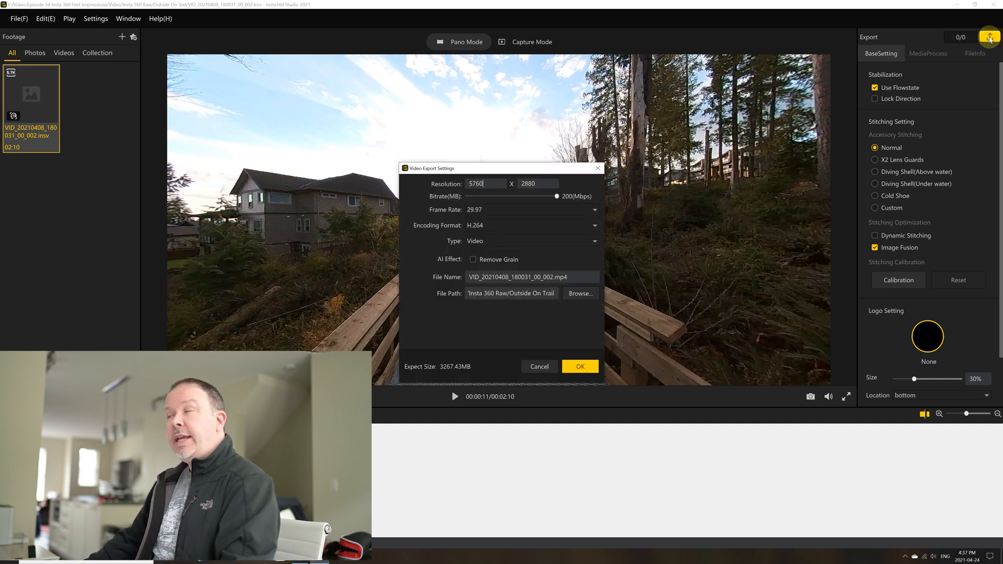
{"action": "mouse_move", "coordinate": [507, 241]}
{"action": "type", "text": "4320"}
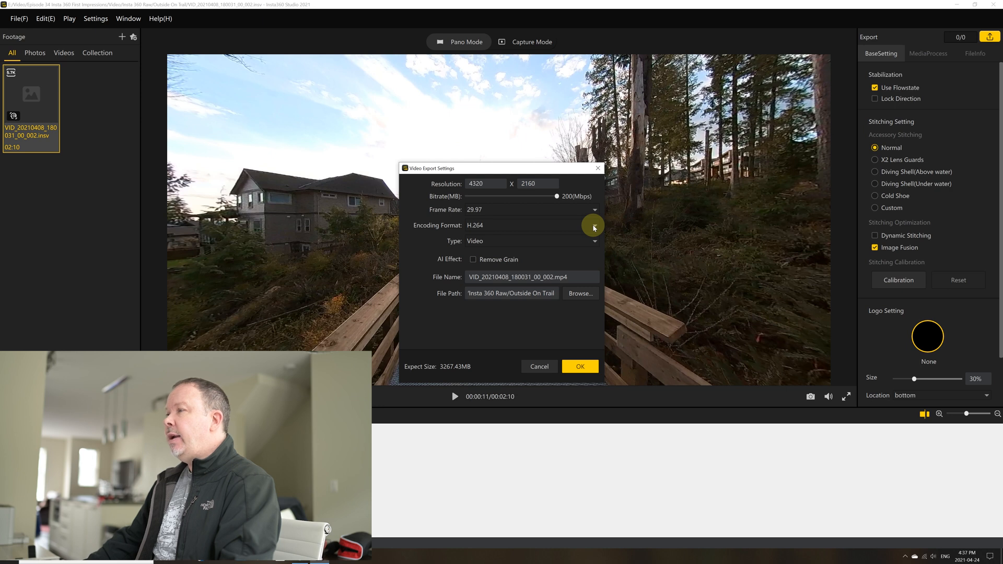
{"action": "left_click", "coordinate": [593, 224]}
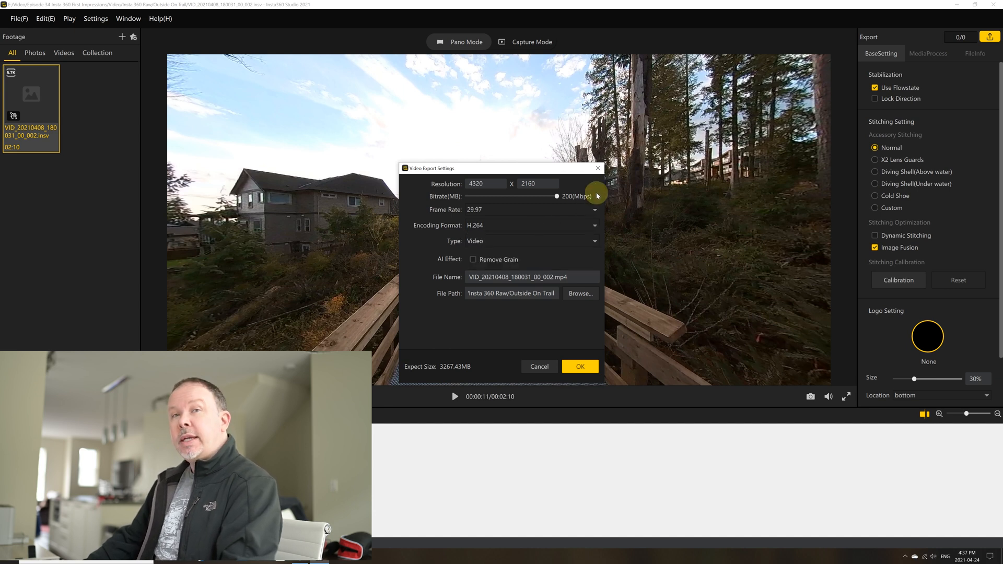
{"action": "mouse_move", "coordinate": [587, 209]}
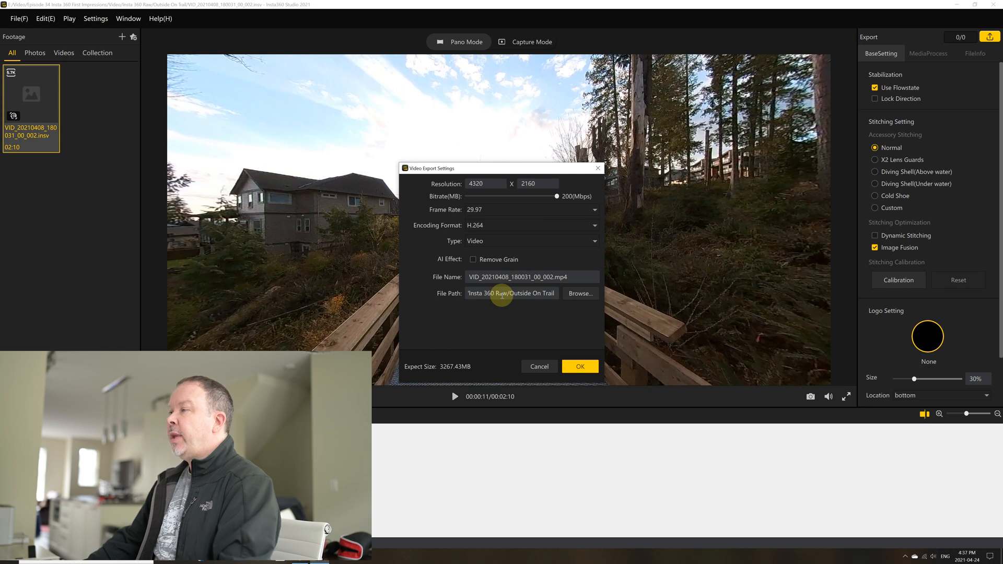
{"action": "mouse_move", "coordinate": [556, 267]}
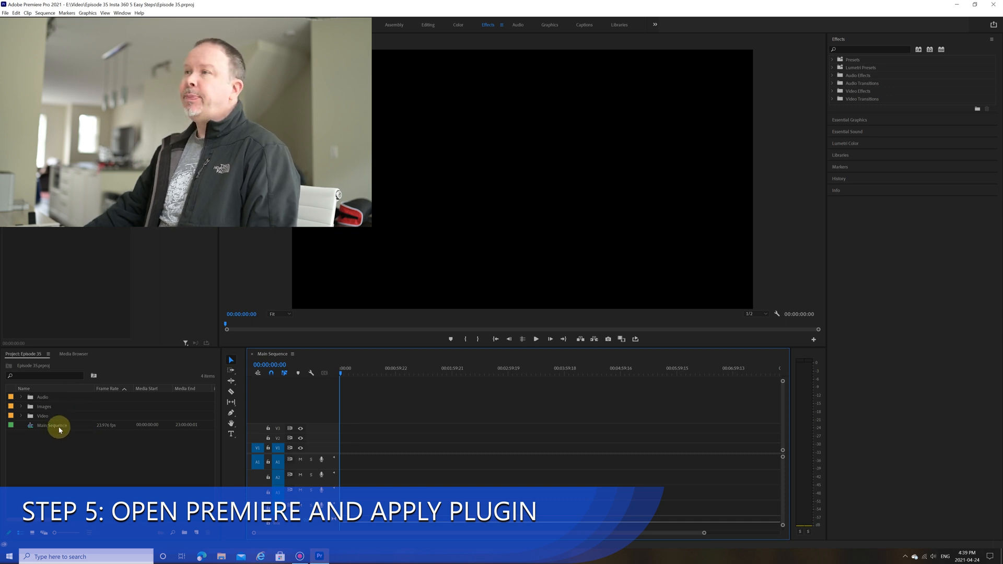
Import VID_20210408_Trail.mp4 into the Video bin and add it to the timeline
{"action": "left_click", "coordinate": [51, 425]}
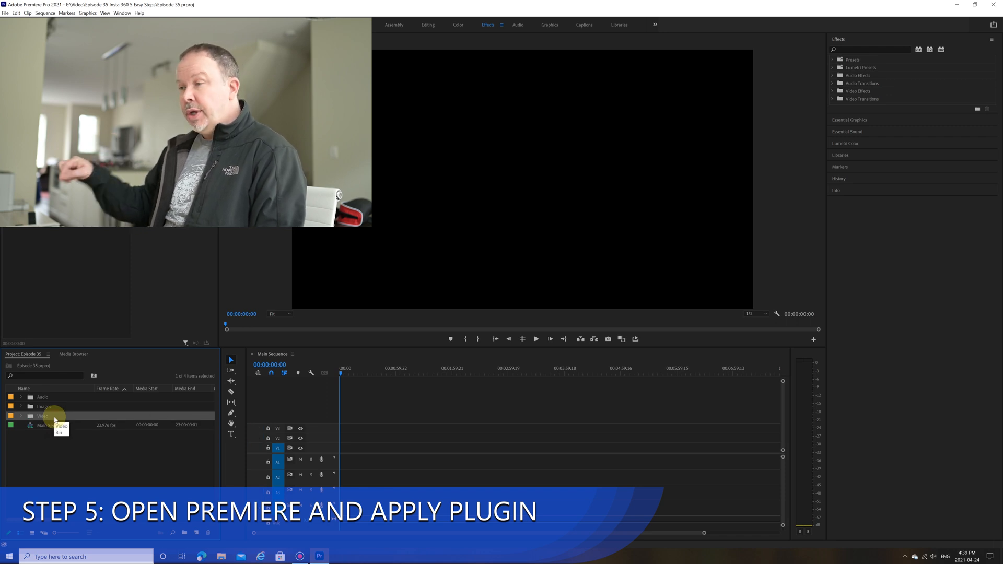
{"action": "right_click", "coordinate": [43, 415]}
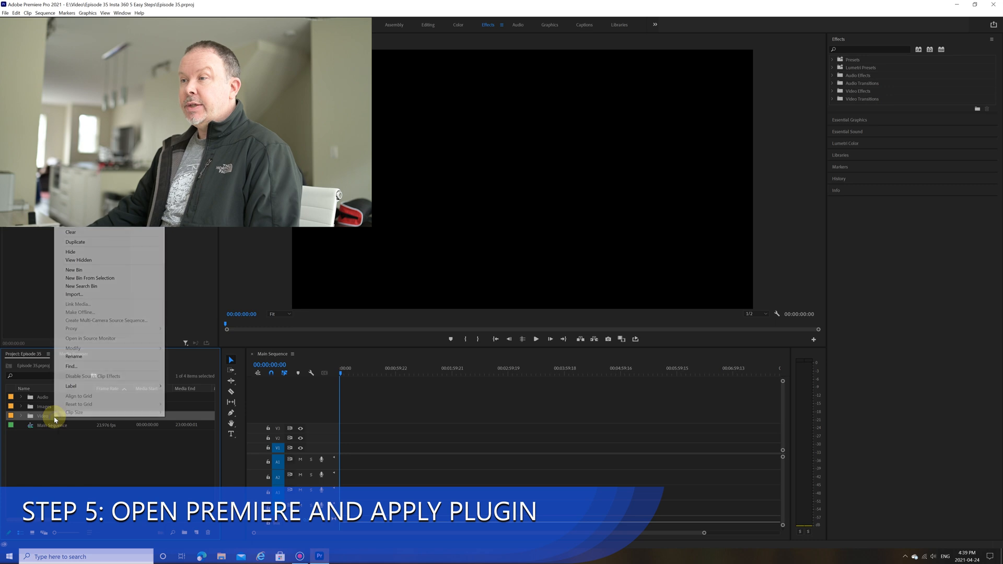
{"action": "mouse_move", "coordinate": [78, 295]}
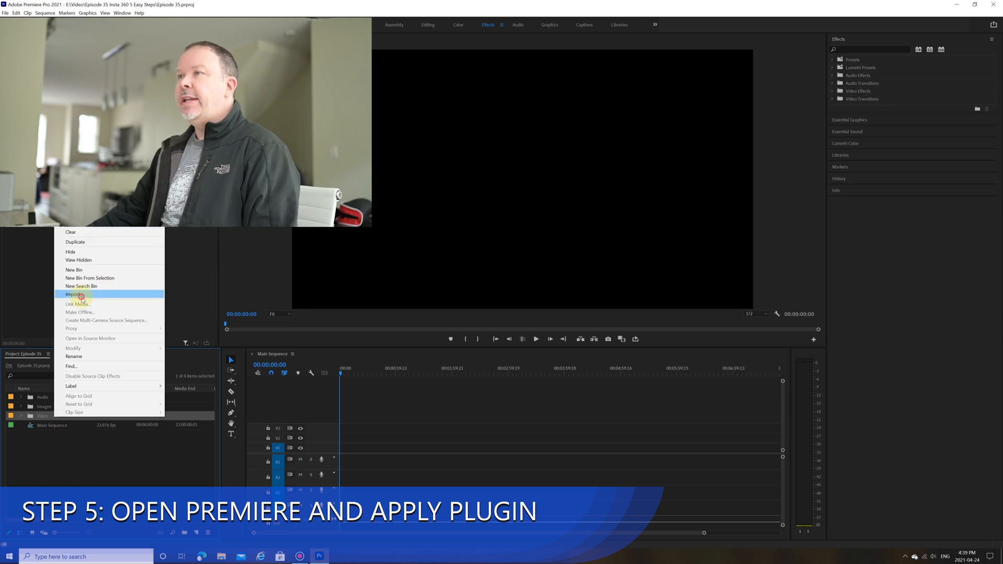
{"action": "left_click", "coordinate": [74, 294]}
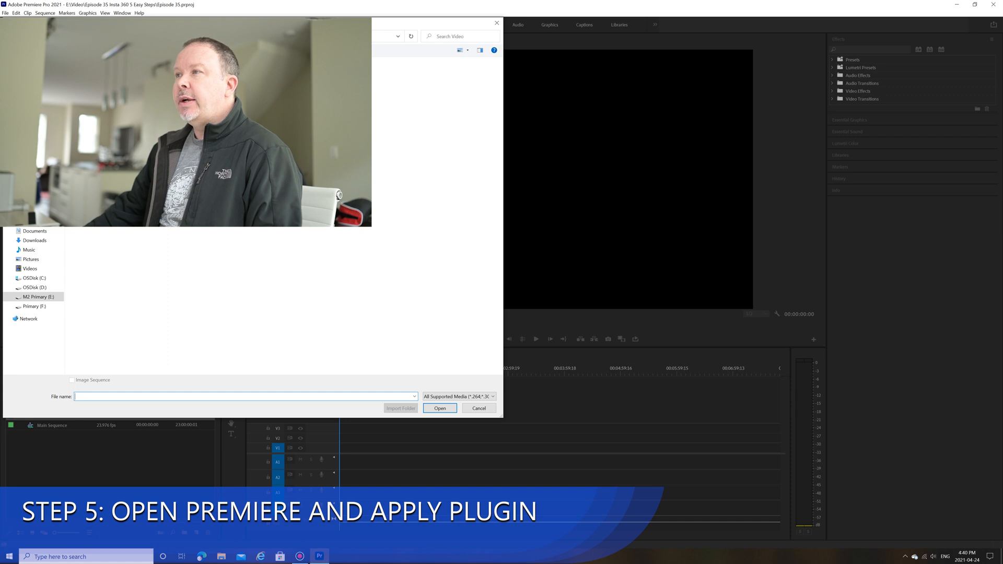
{"action": "type", "text": "VID_20210408_Trail.mp4"}
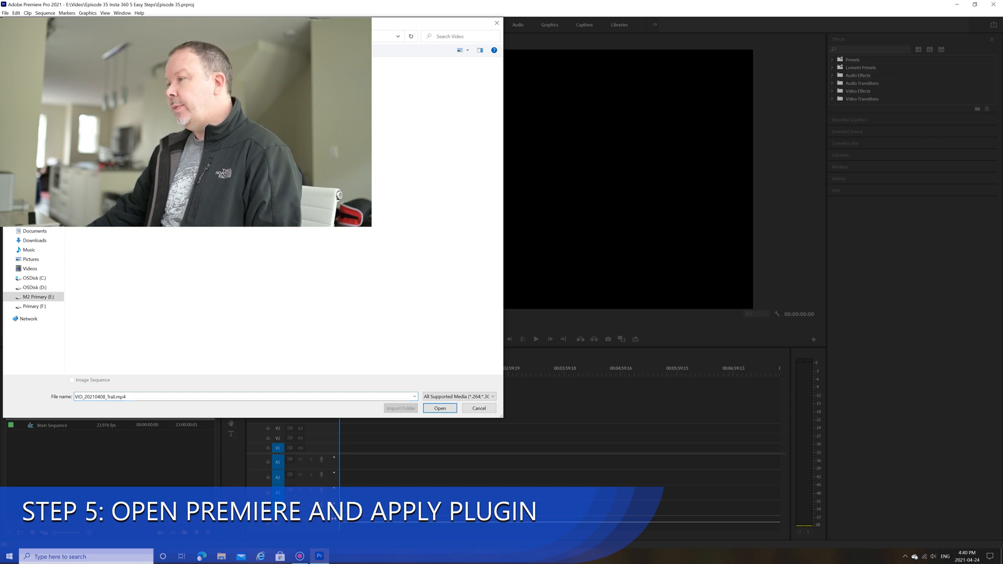
{"action": "left_click", "coordinate": [439, 408]}
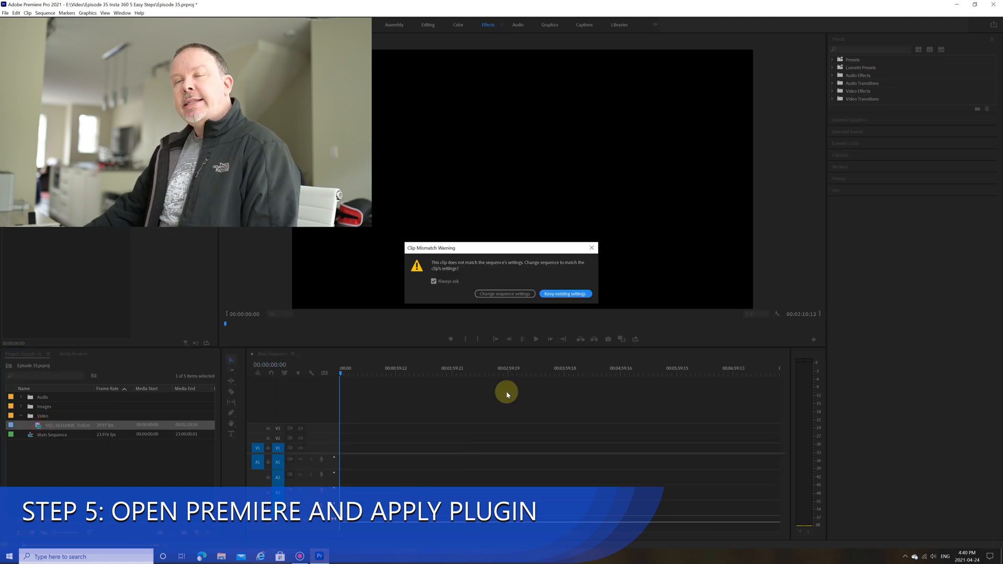
Dismiss the clip mismatch warning, keeping the 360 trail clip on the timeline
{"action": "left_click", "coordinate": [564, 294]}
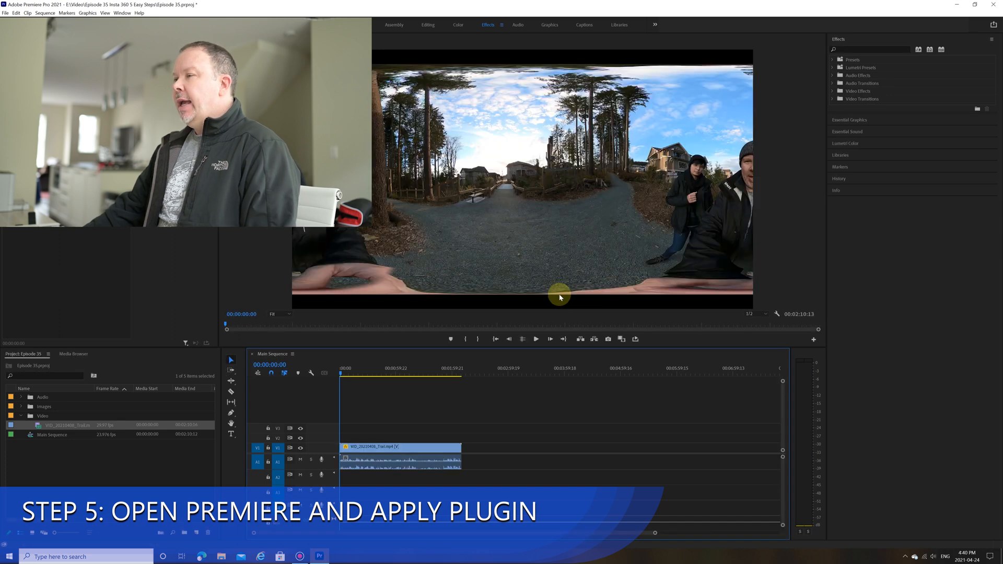
{"action": "mouse_move", "coordinate": [373, 351]}
{"action": "type", "text": "fx"}
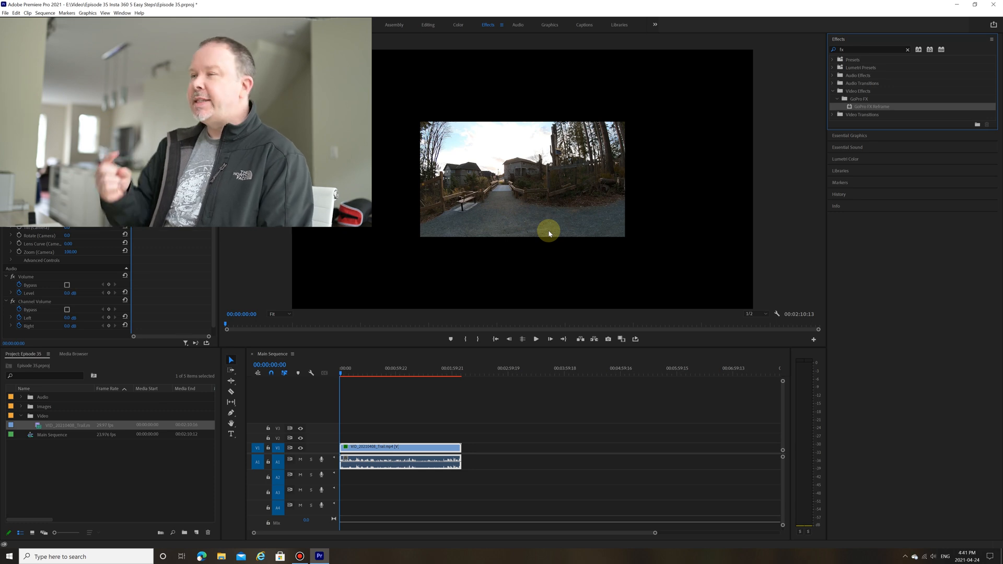
Set the GoPro FX Reframe projection to GoPro 4K 16:9 (3840x2160)
{"action": "left_click", "coordinate": [488, 24]}
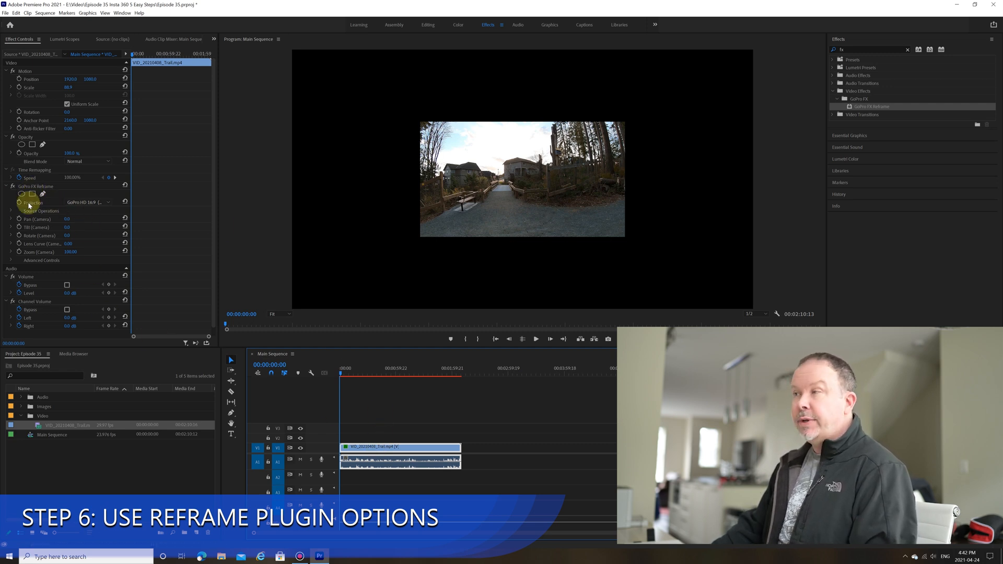
{"action": "left_click", "coordinate": [89, 203]}
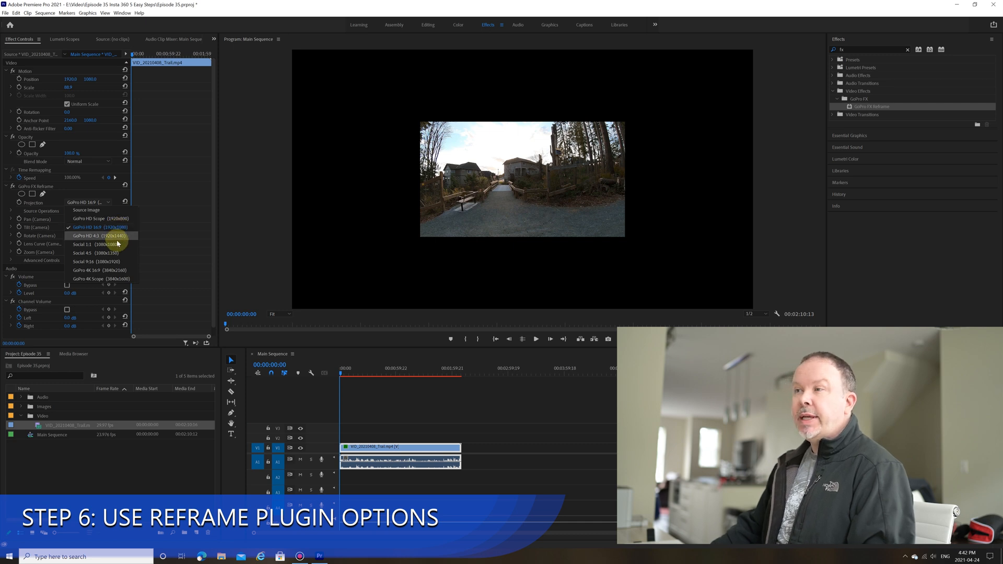
{"action": "mouse_move", "coordinate": [103, 270]}
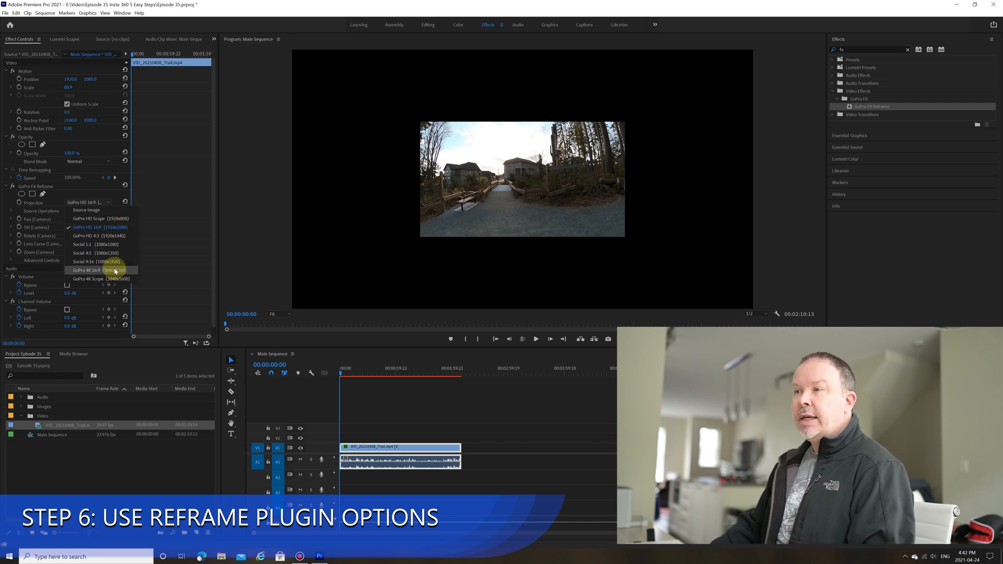
{"action": "left_click", "coordinate": [97, 270]}
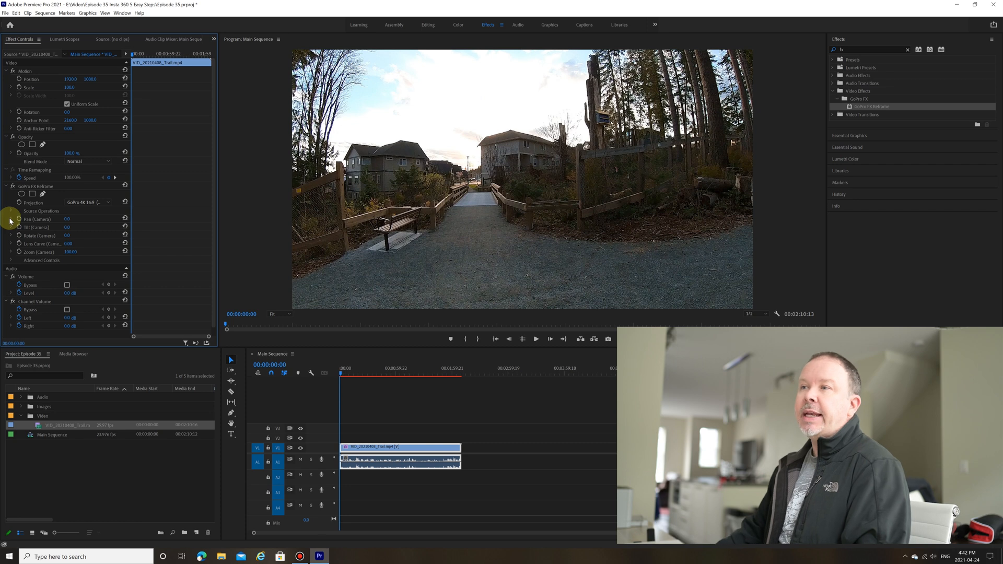
Pan the reframed camera toward both presenters, then back to about 1.2° facing the trail
{"action": "left_click", "coordinate": [11, 219]}
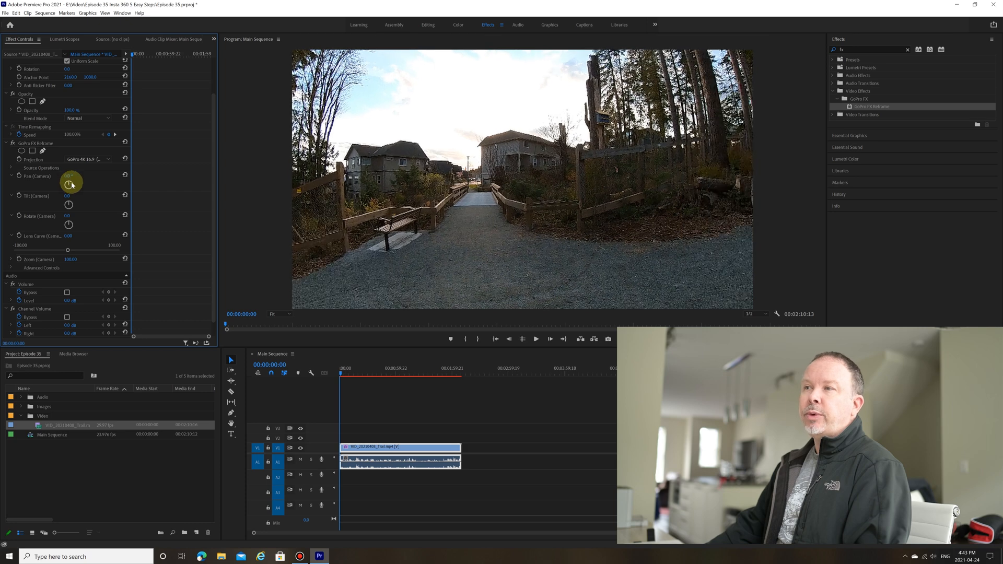
{"action": "left_click_drag", "start_coordinate": [72, 183], "coordinate": [64, 184]}
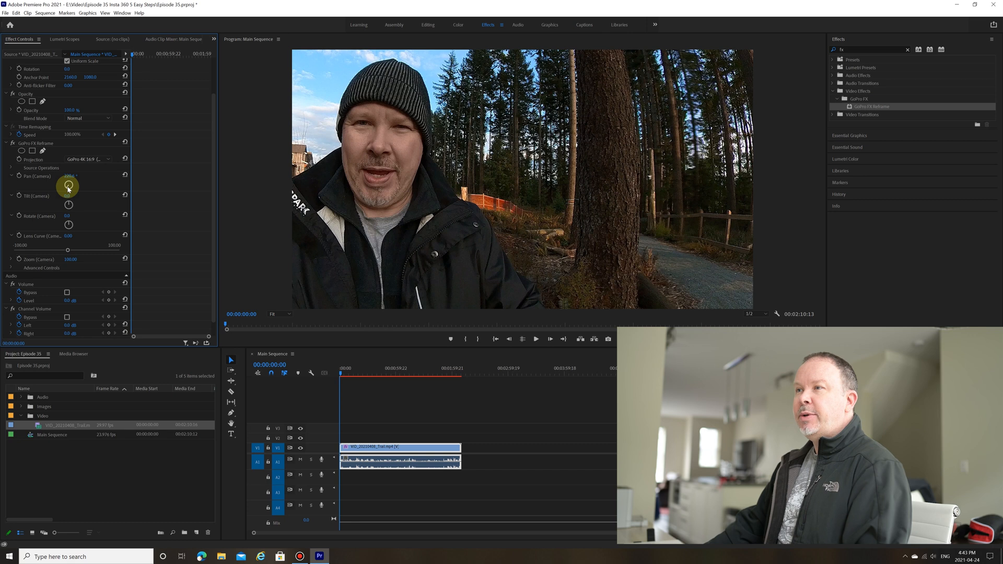
{"action": "left_click_drag", "start_coordinate": [68, 186], "coordinate": [72, 191]}
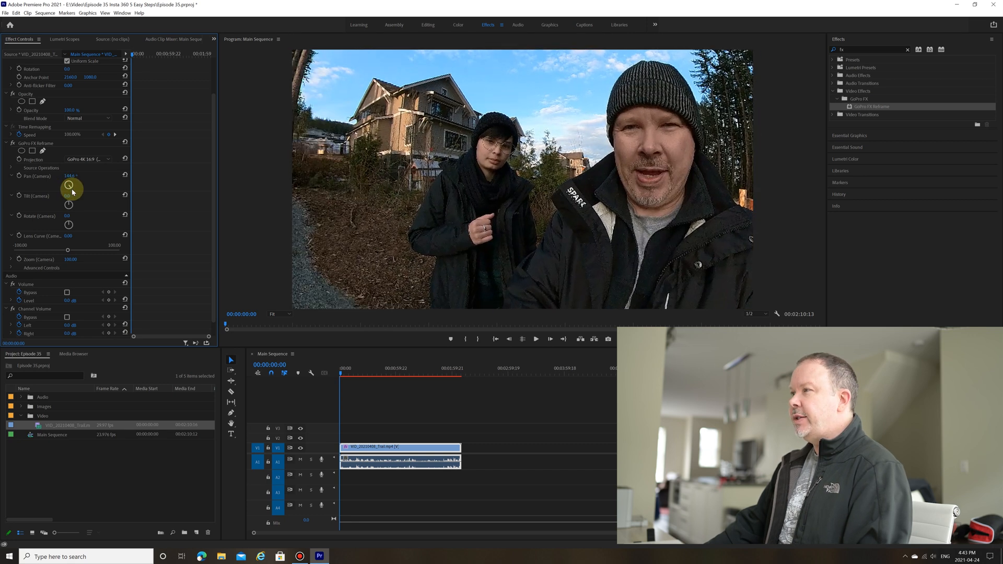
{"action": "left_click_drag", "start_coordinate": [72, 185], "coordinate": [80, 188]}
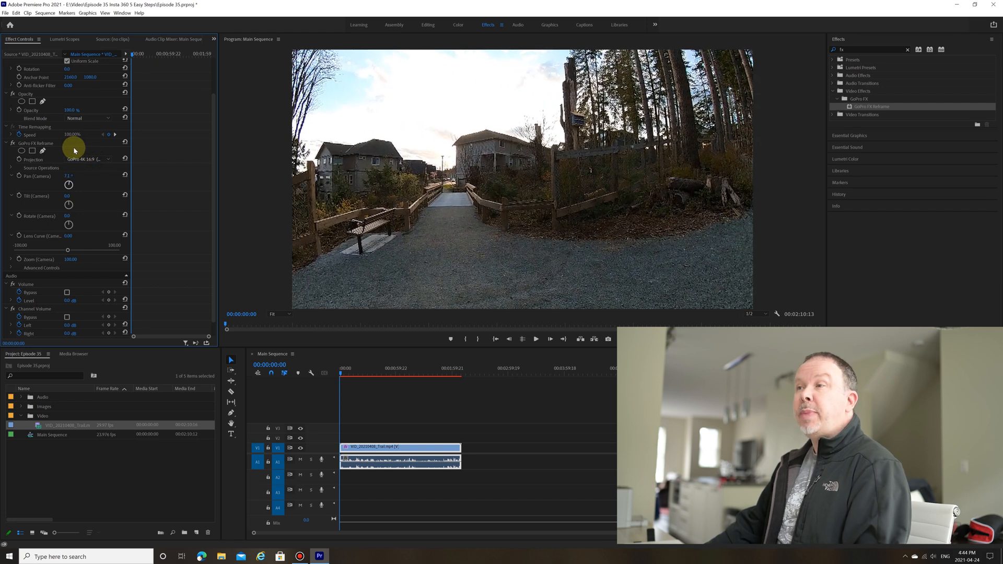
Nudge pan to 2.4°, tilt up into the sky, then back to about 0.1°
{"action": "left_click_drag", "start_coordinate": [68, 176], "coordinate": [64, 176]}
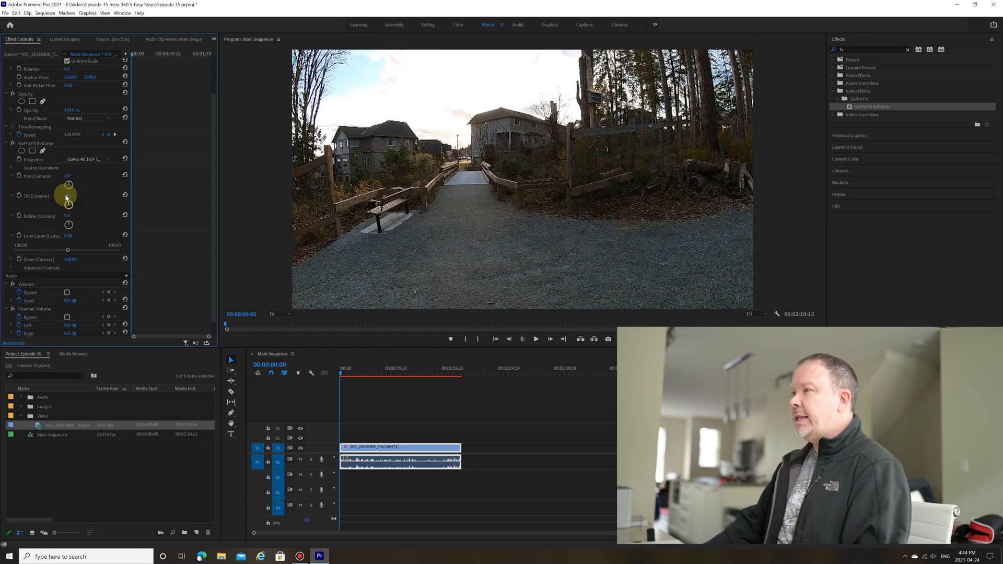
{"action": "left_click_drag", "start_coordinate": [66, 197], "coordinate": [69, 205]}
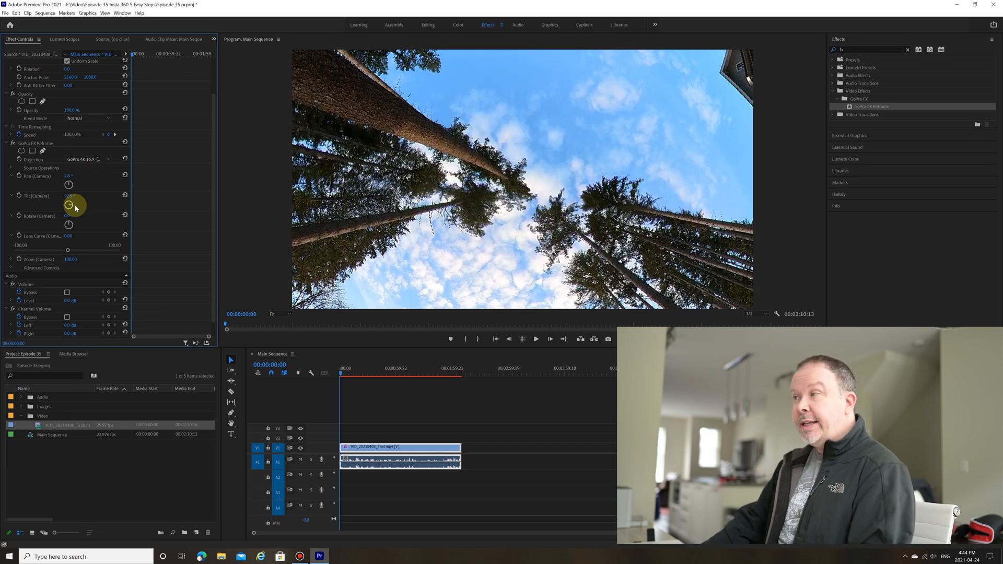
{"action": "left_click_drag", "start_coordinate": [69, 196], "coordinate": [72, 203]}
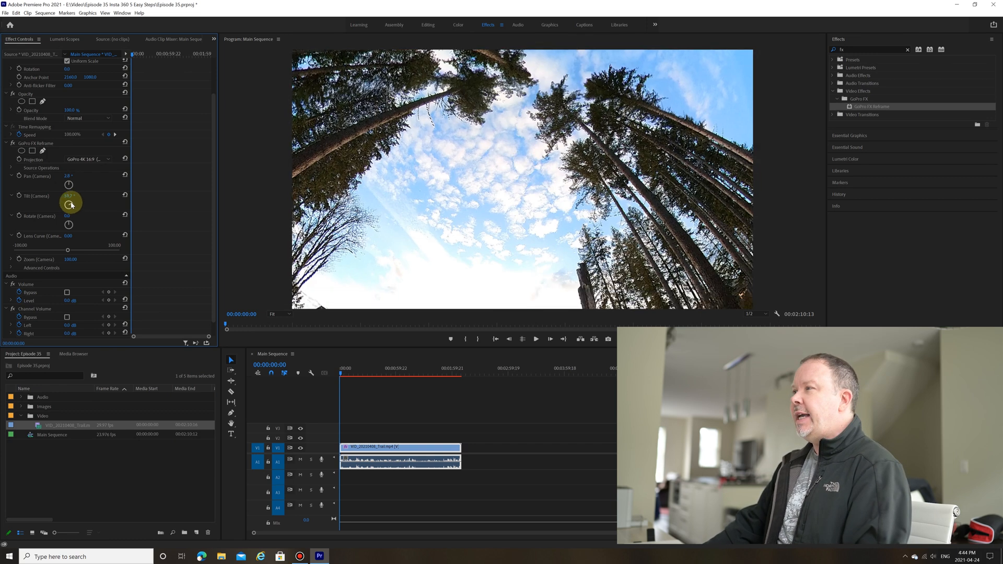
{"action": "left_click_drag", "start_coordinate": [71, 204], "coordinate": [63, 191]}
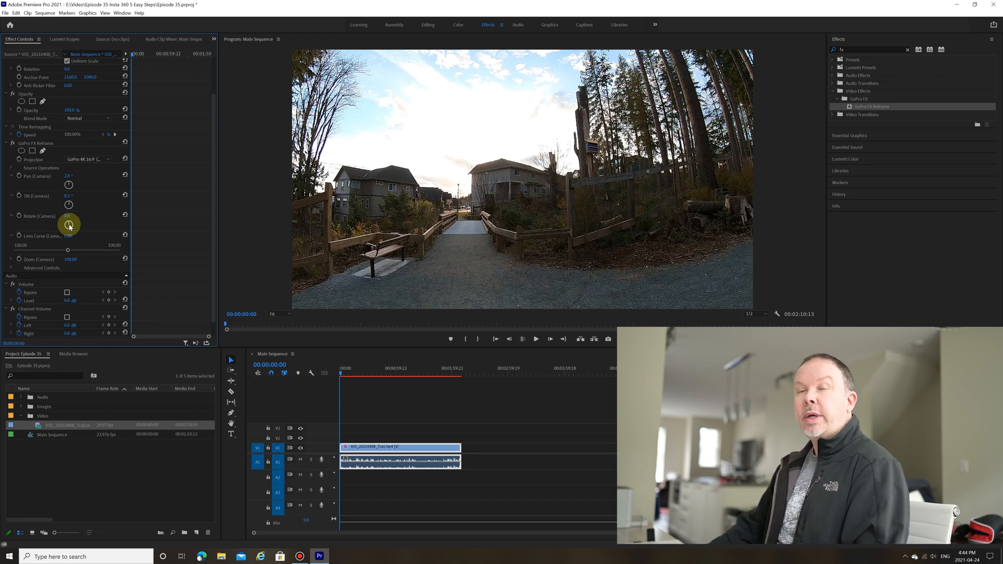
{"action": "left_click_drag", "start_coordinate": [69, 224], "coordinate": [72, 223]}
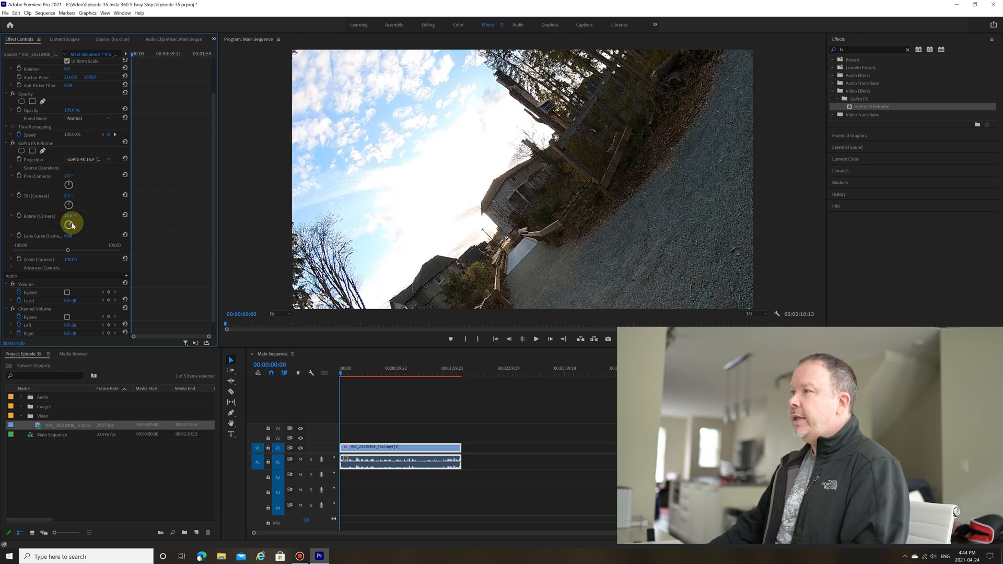
{"action": "left_click_drag", "start_coordinate": [72, 225], "coordinate": [69, 227]}
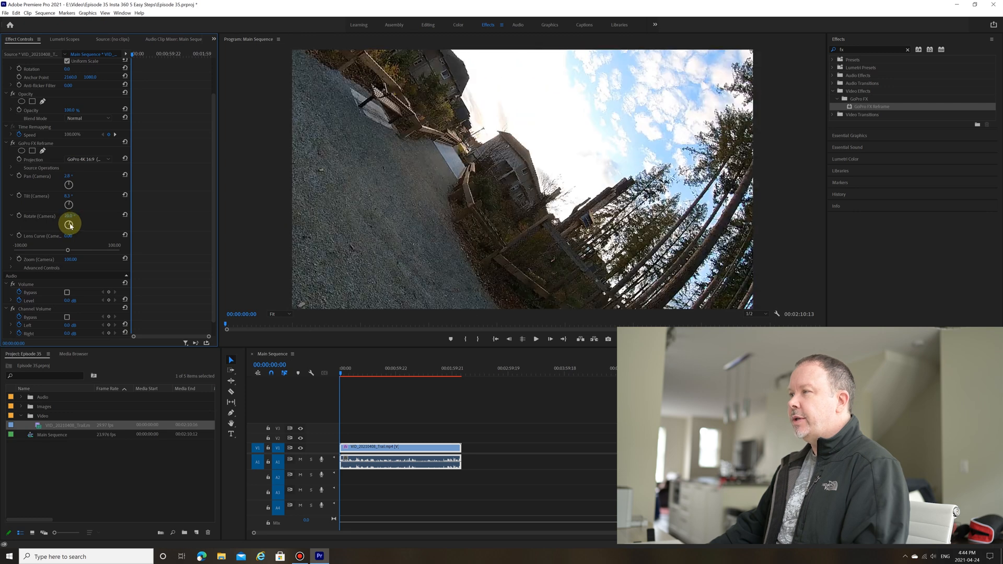
{"action": "left_click_drag", "start_coordinate": [70, 225], "coordinate": [71, 222]}
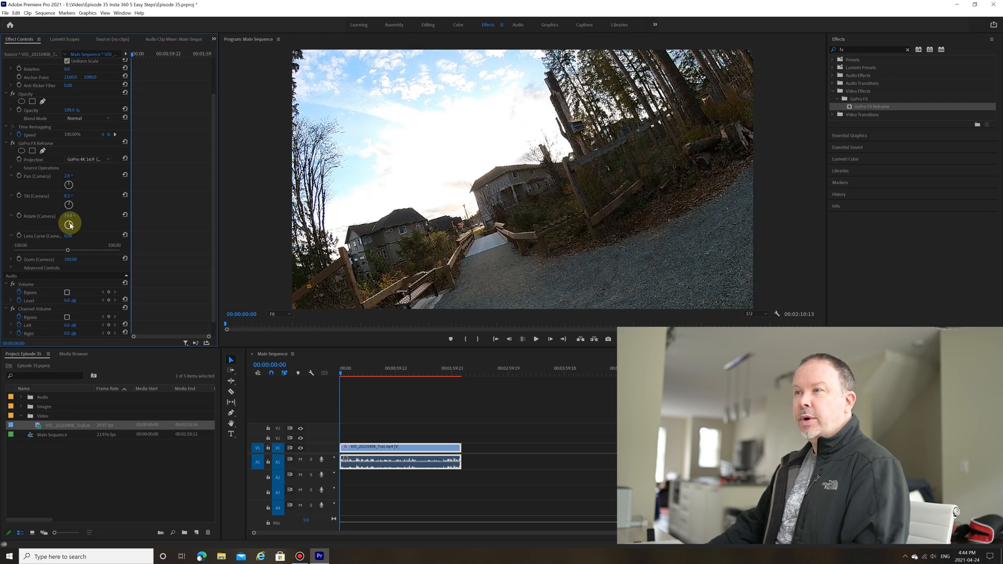
{"action": "left_click_drag", "start_coordinate": [69, 224], "coordinate": [69, 225]}
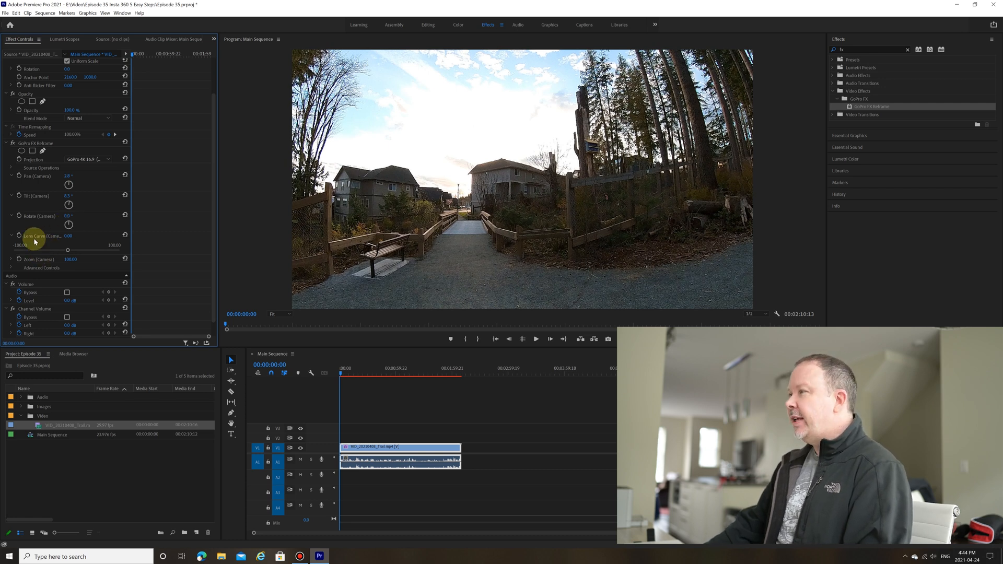
Scrub Lens Curve (Camera) to about 15.87 and play the clip in the Program Monitor
{"action": "left_click_drag", "start_coordinate": [35, 242], "coordinate": [52, 250]}
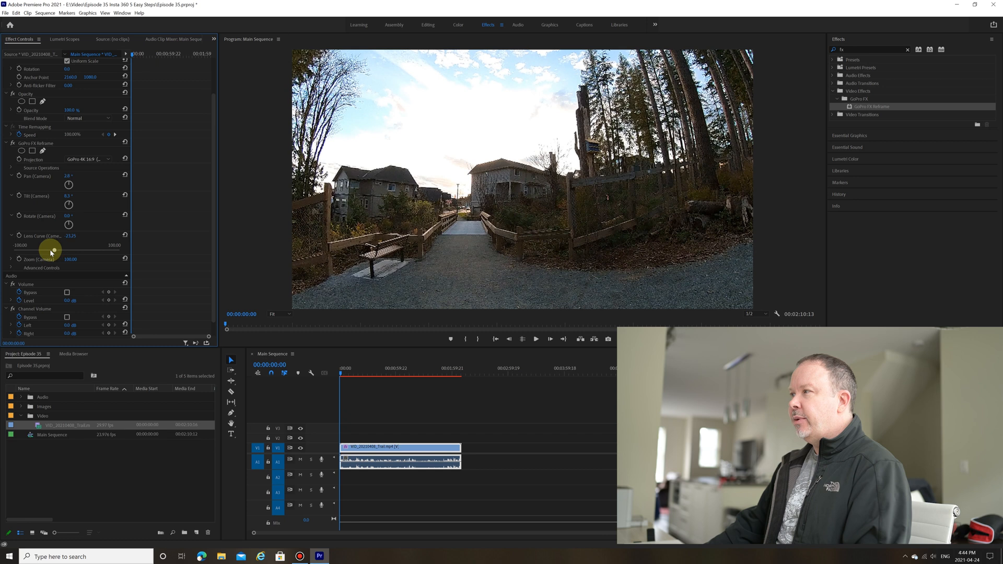
{"action": "left_click_drag", "start_coordinate": [71, 236], "coordinate": [61, 250]}
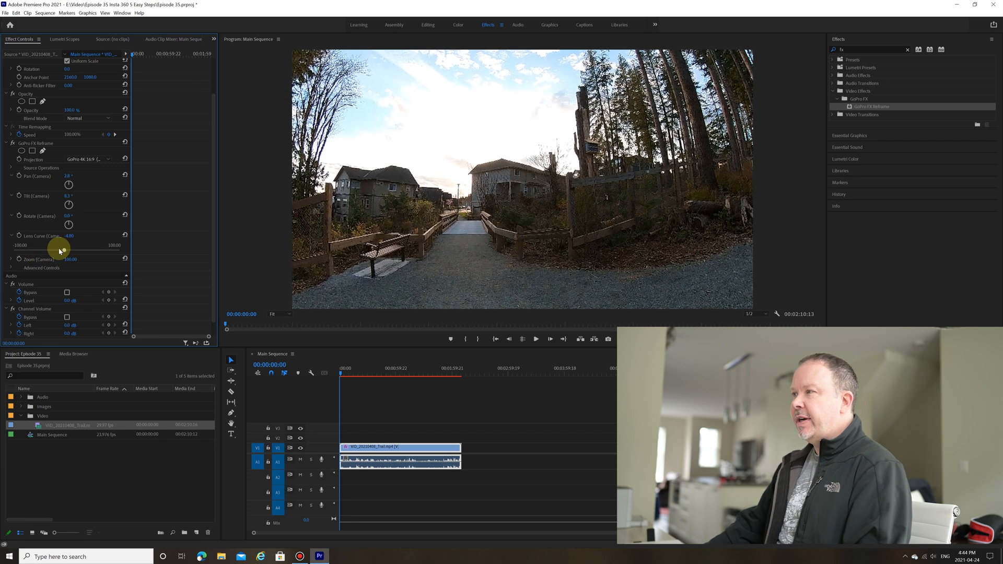
{"action": "left_click_drag", "start_coordinate": [61, 248], "coordinate": [98, 247]}
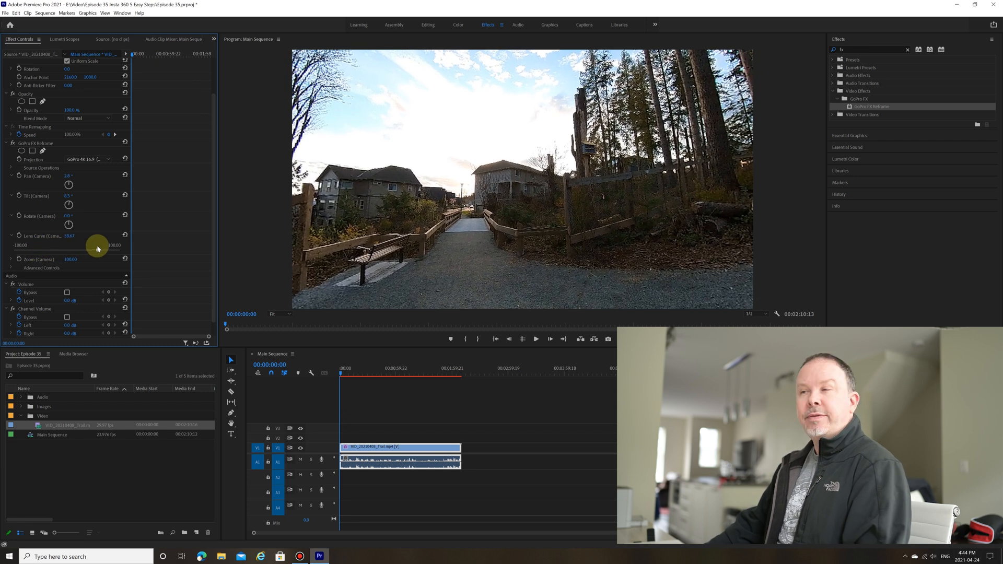
{"action": "left_click_drag", "start_coordinate": [69, 236], "coordinate": [100, 235]}
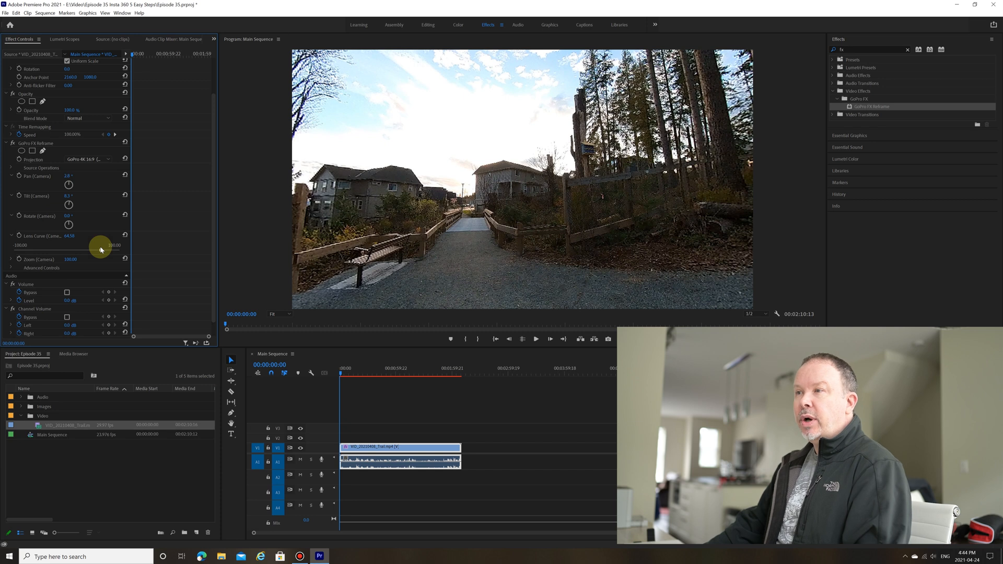
{"action": "left_click_drag", "start_coordinate": [101, 250], "coordinate": [99, 250]}
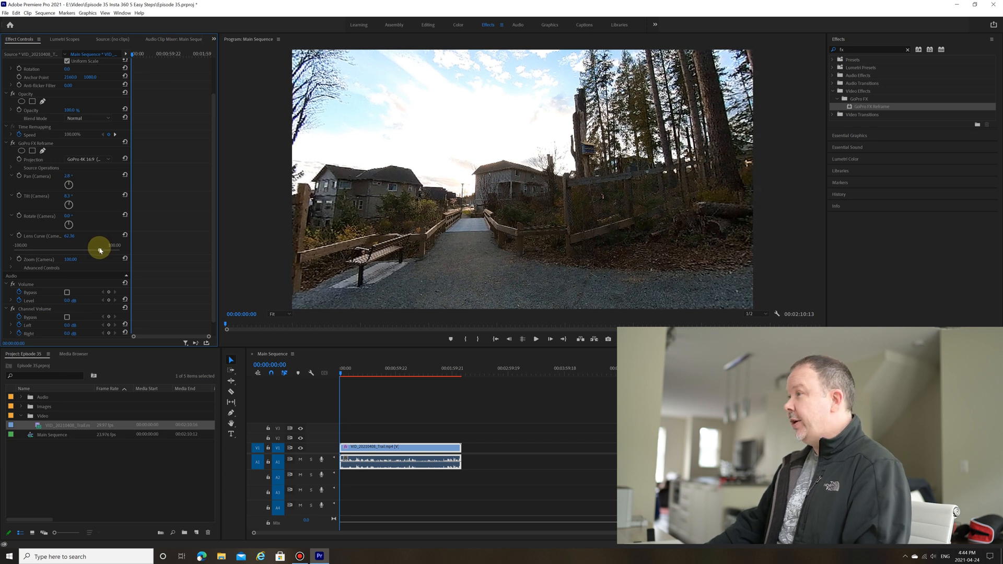
{"action": "left_click_drag", "start_coordinate": [99, 250], "coordinate": [117, 253]}
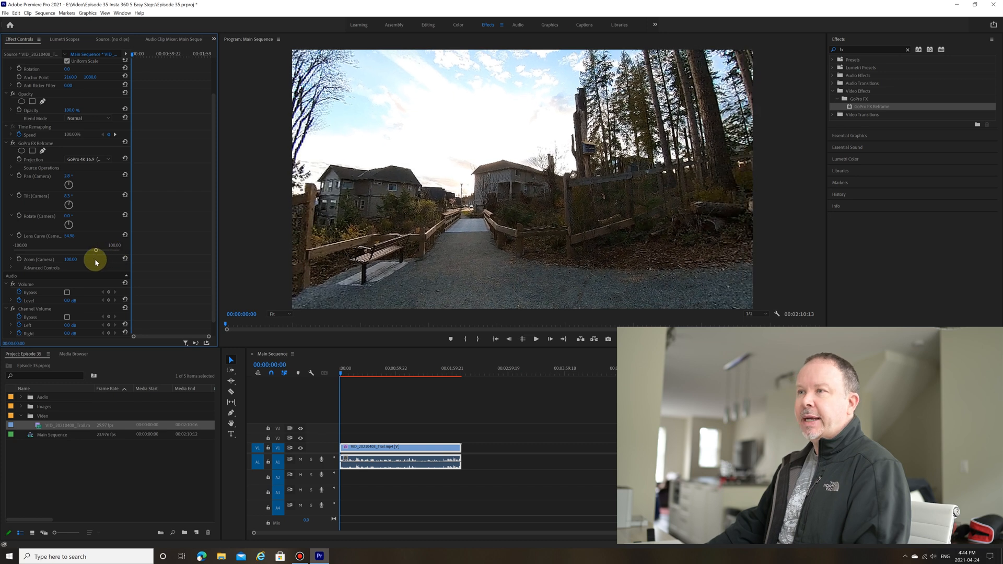
{"action": "left_click_drag", "start_coordinate": [95, 250], "coordinate": [77, 250]}
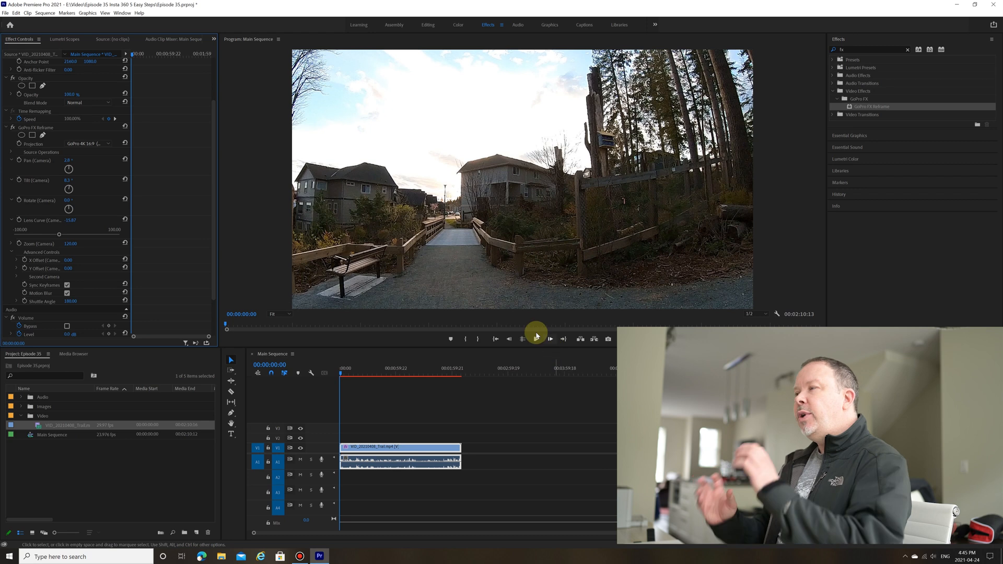
{"action": "left_click", "coordinate": [535, 339]}
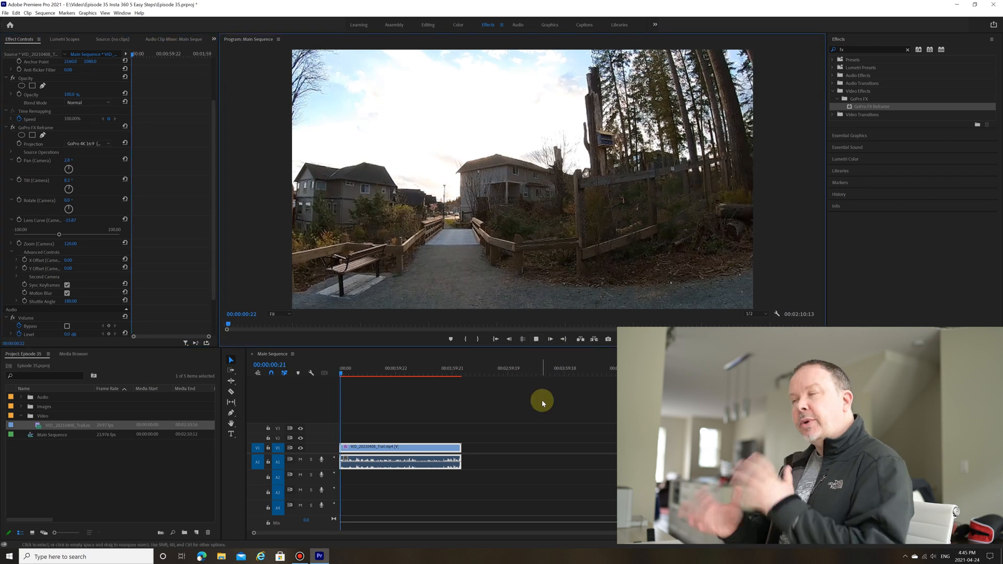